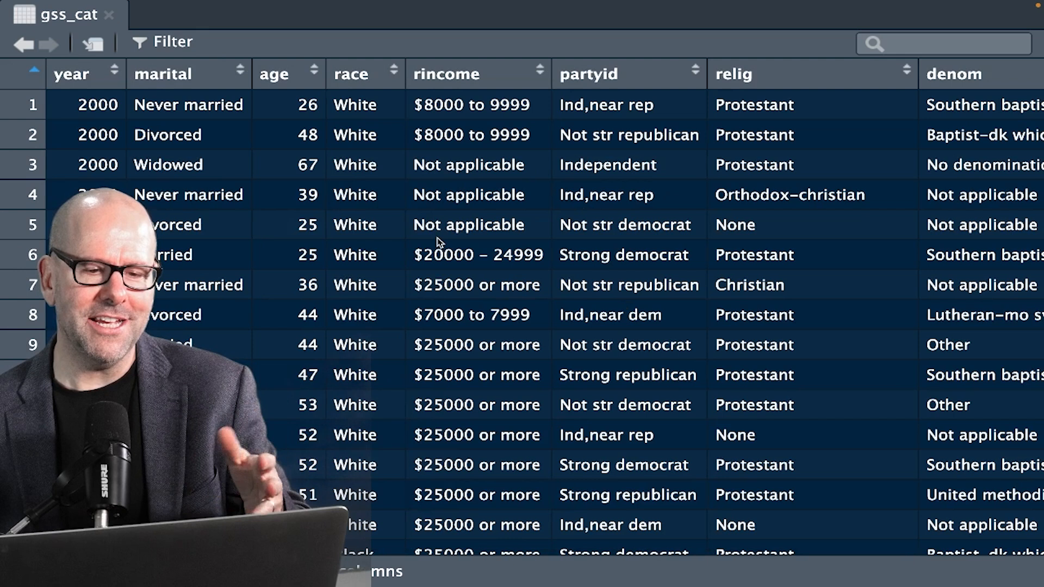
mouse_move(500, 203)
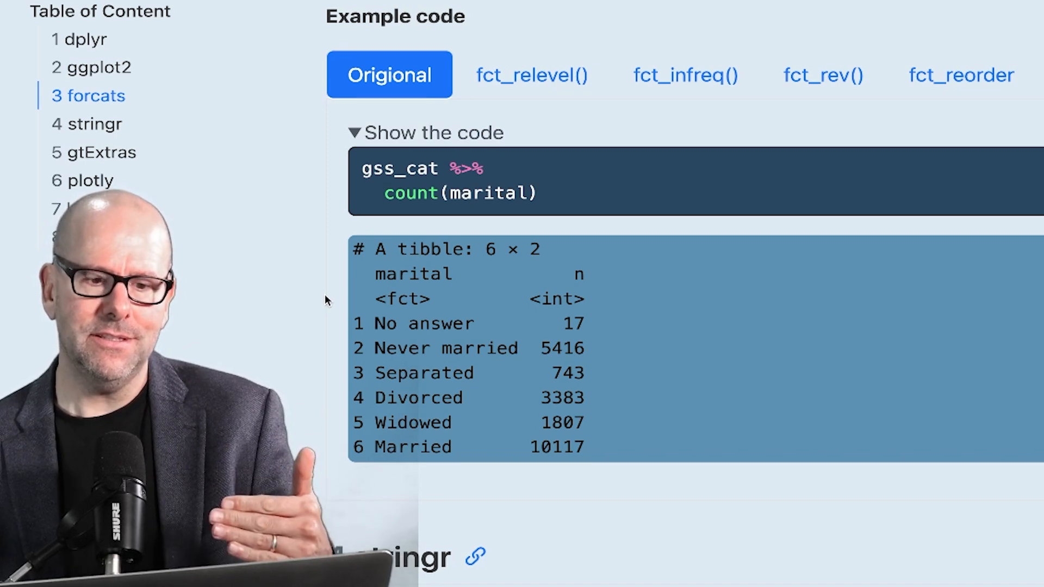
mouse_move(425, 392)
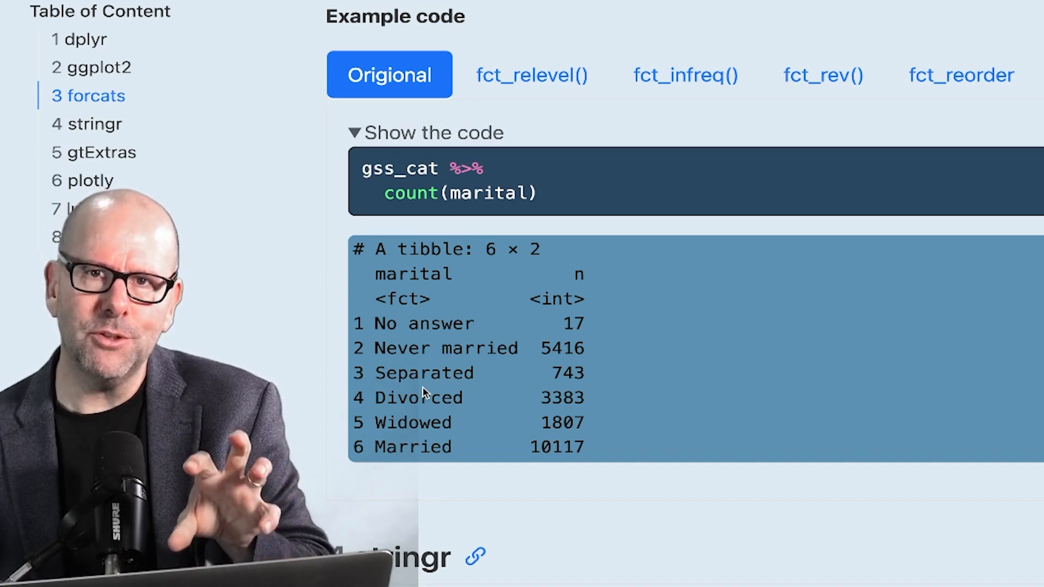
mouse_move(291, 381)
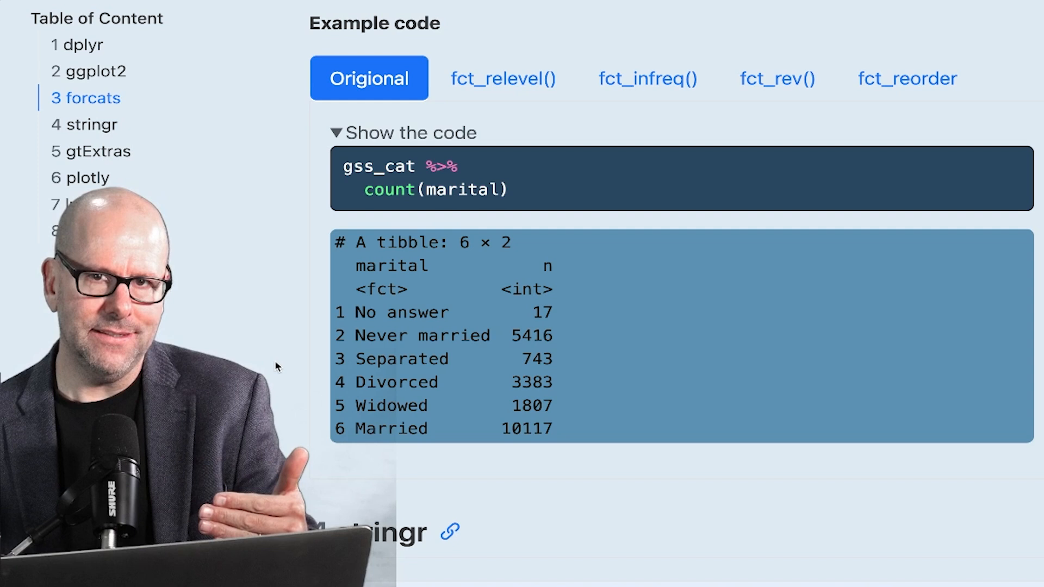
mouse_move(479, 266)
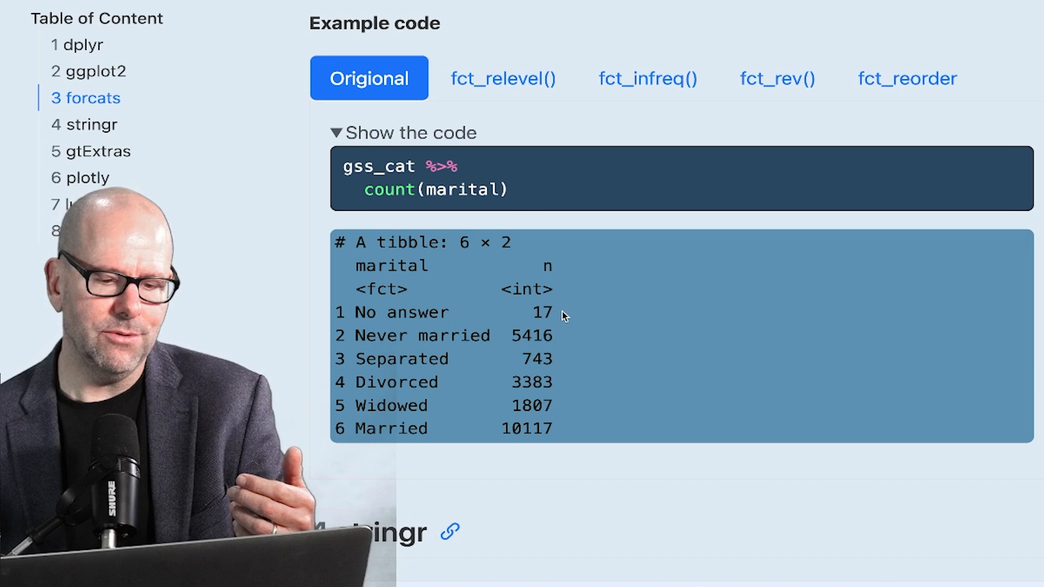
mouse_move(558, 341)
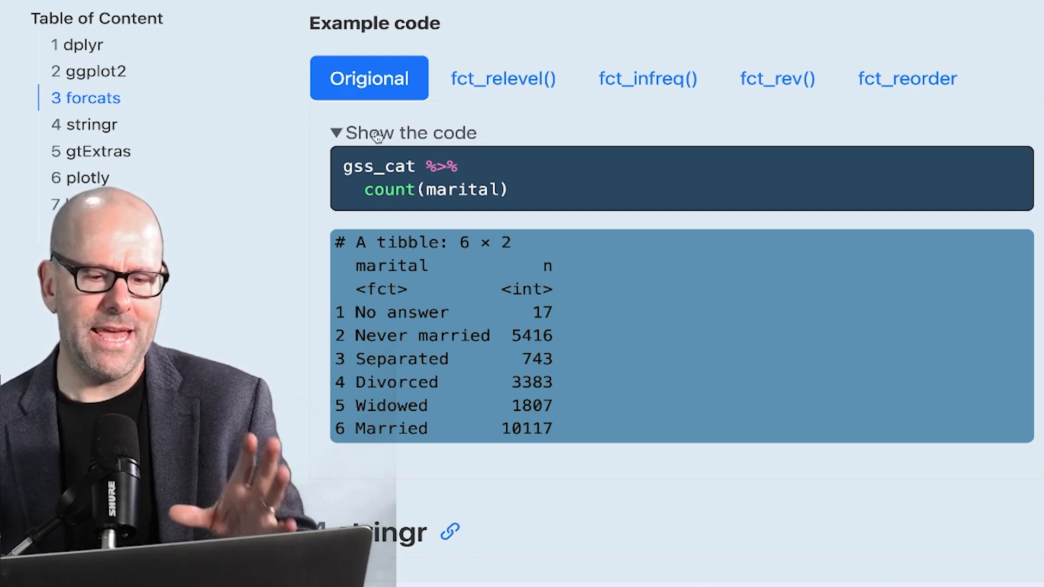
- Toggle between the Origional tab and fct_relevel() to compare the reordered marital counts
click(502, 79)
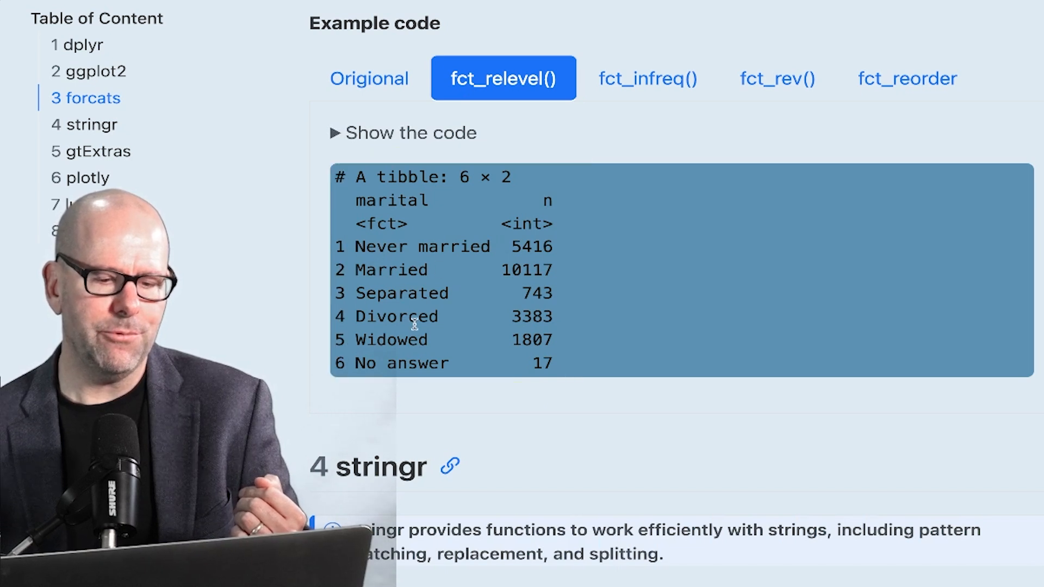
click(369, 78)
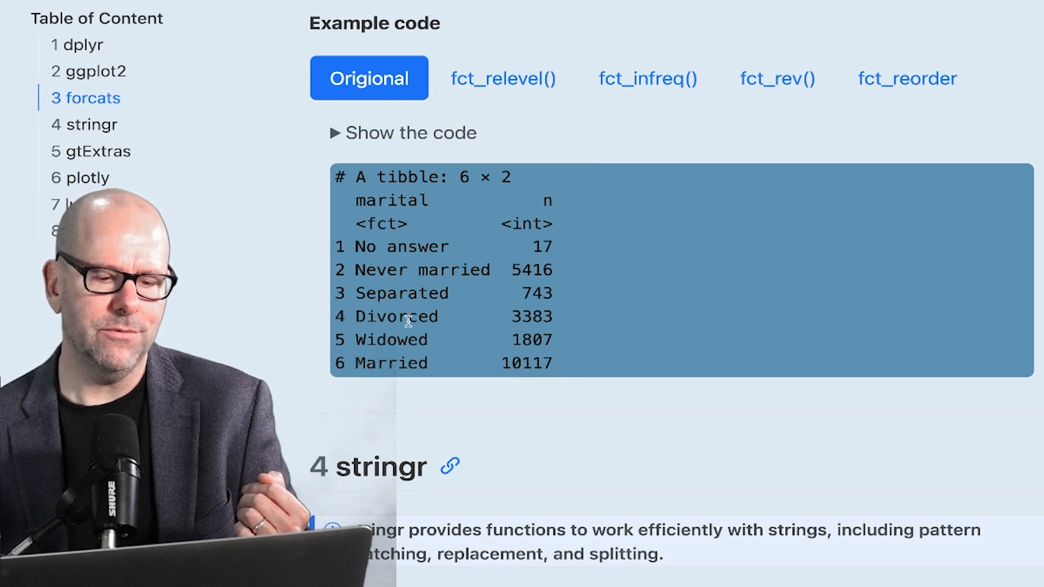
click(503, 78)
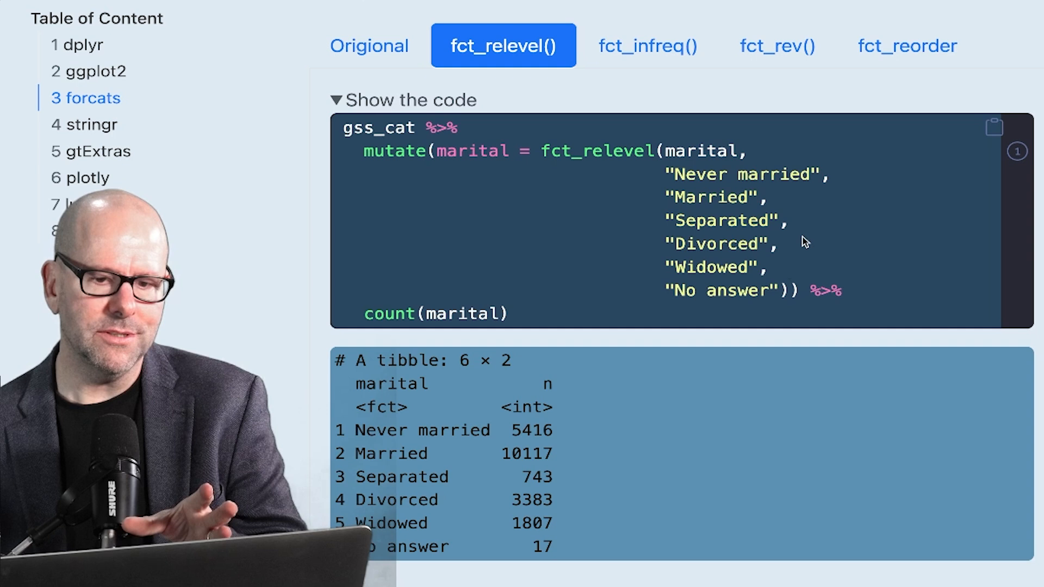
mouse_move(564, 168)
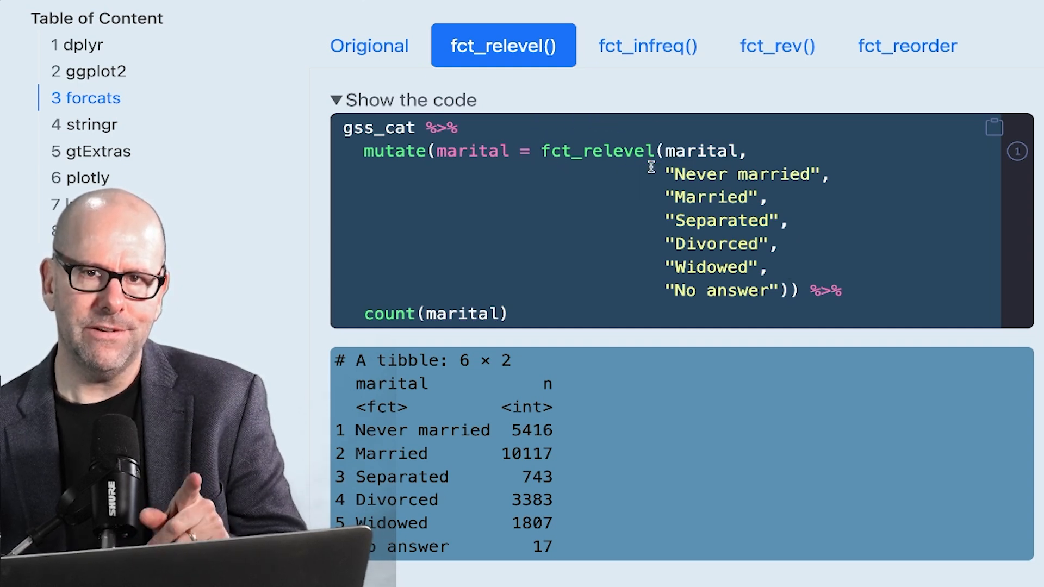
mouse_move(672, 126)
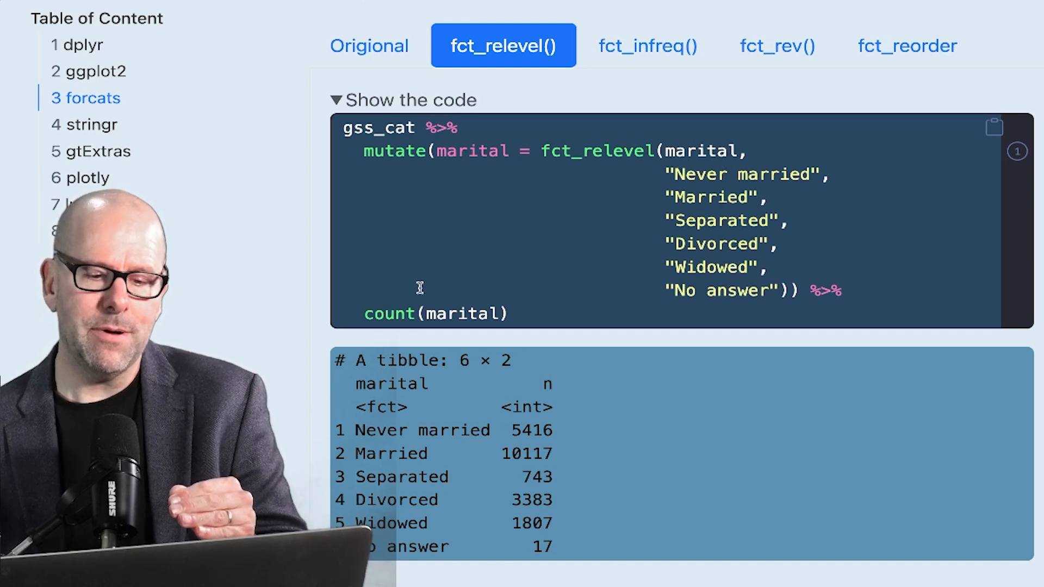
- Scroll down to view the fct_relevel mutate code together with its reordered marital output
scroll(down, 3)
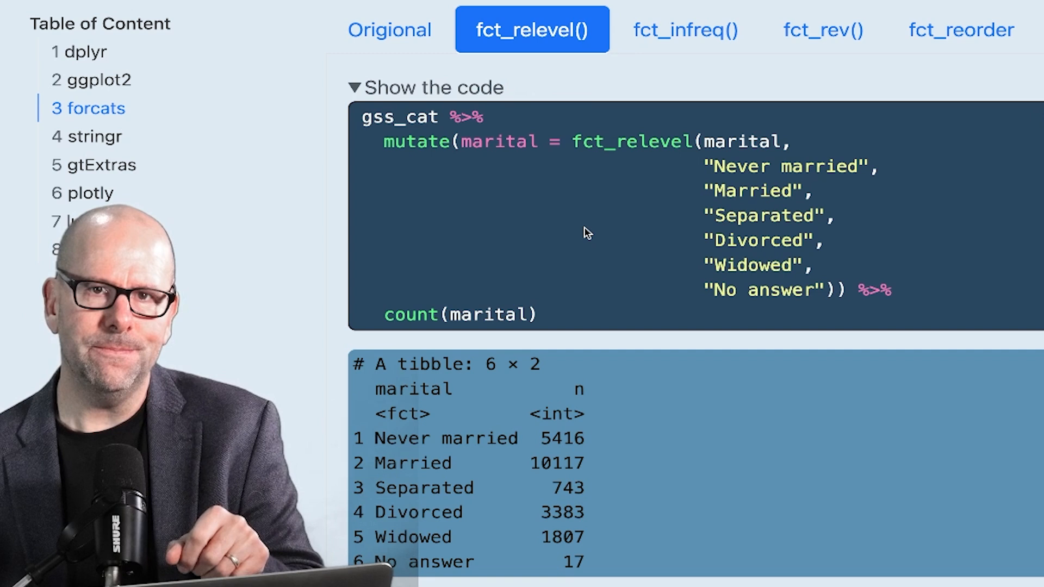
- Switch to the fct_infreq() tab showing marital counts from Married down to No answer
click(684, 31)
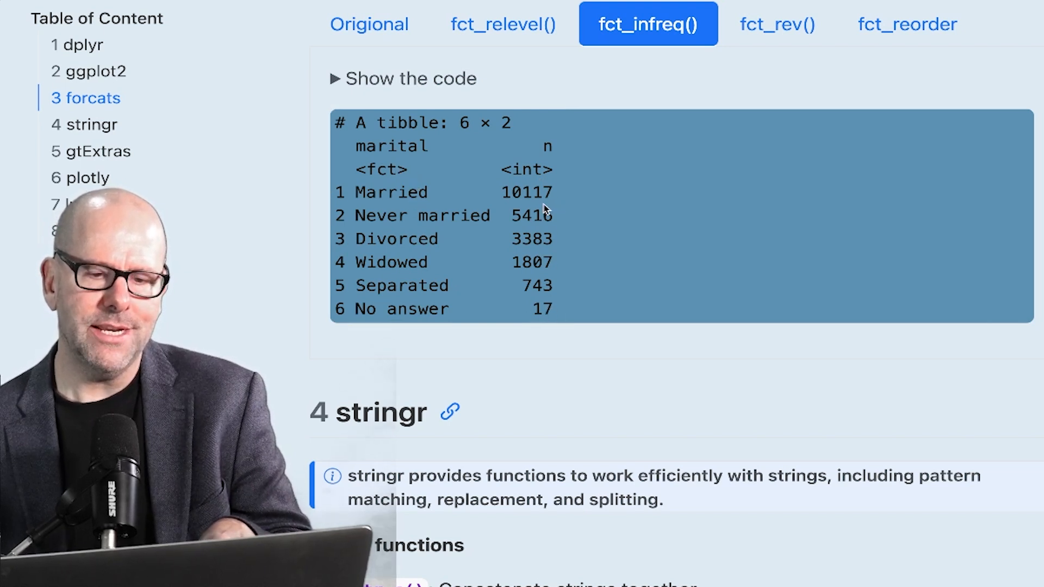
click(646, 24)
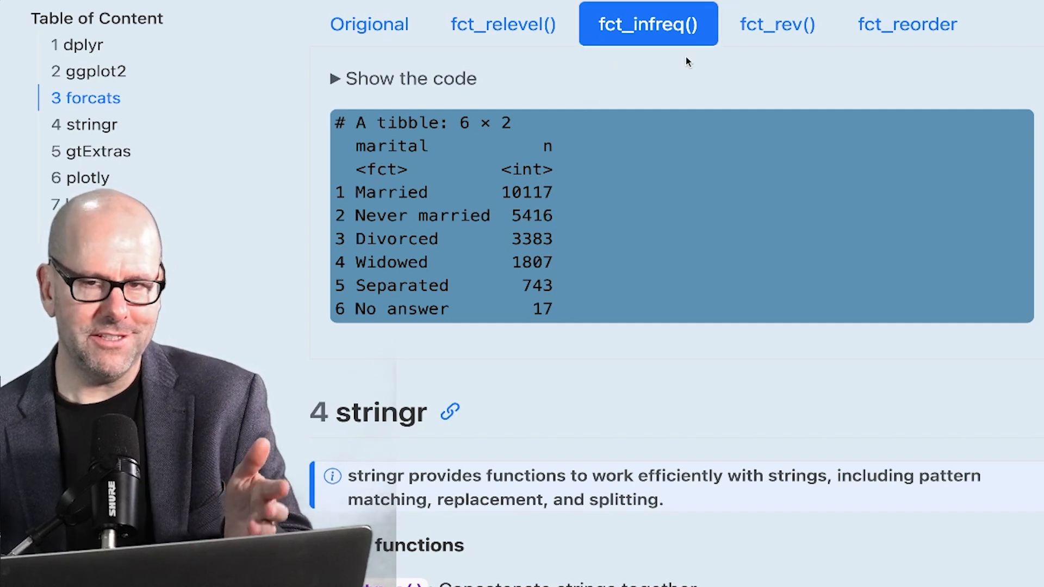
- Expand the fct_infreq() code, then switch to the fct_rev() tab with reversed marital counts
click(404, 78)
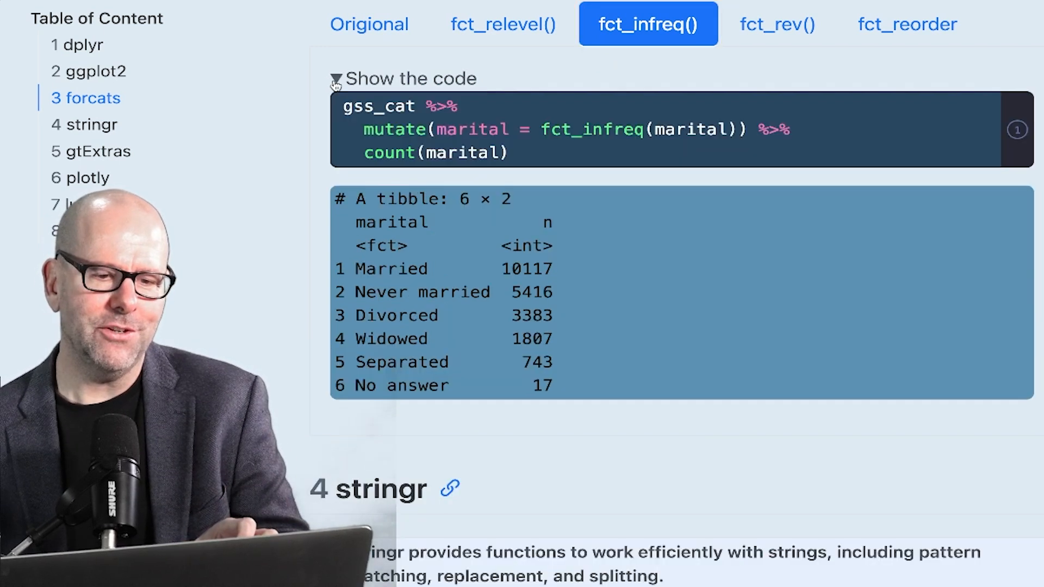
double_click(378, 106)
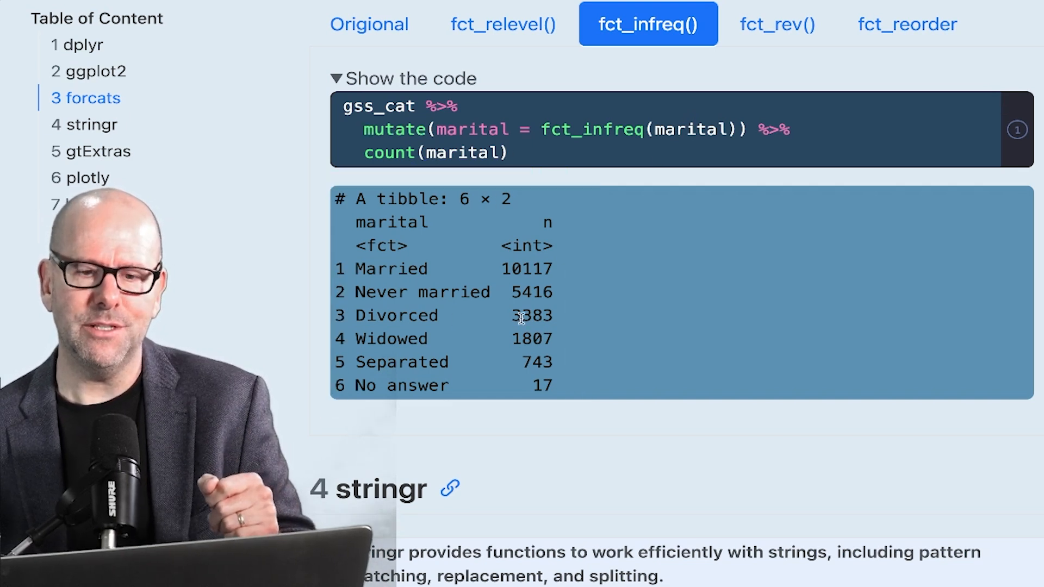
click(776, 24)
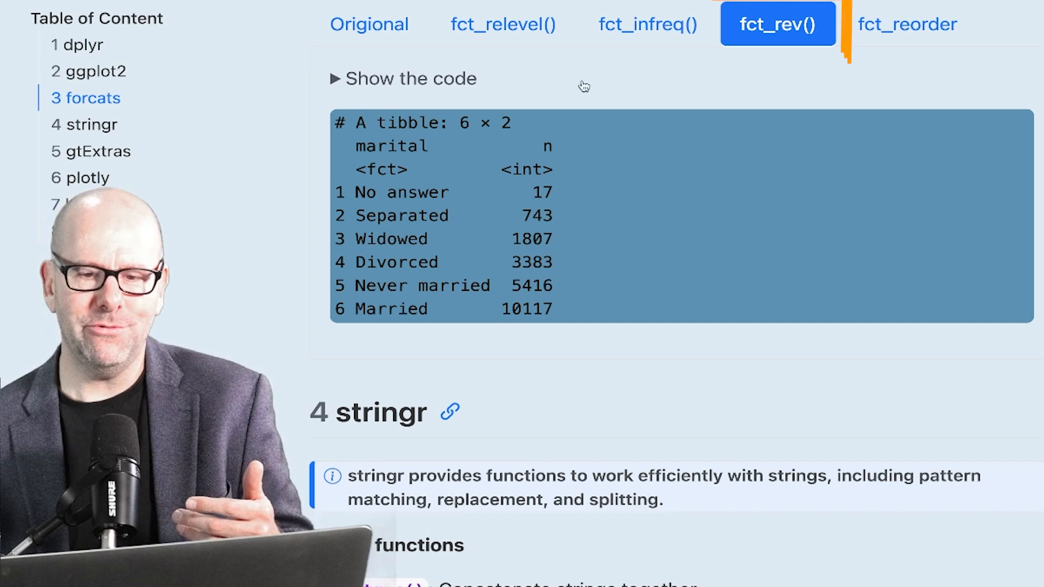
- Expand the fct_rev() code applying fct_infreq then fct_rev to marital, then move to fct_reorder
click(405, 78)
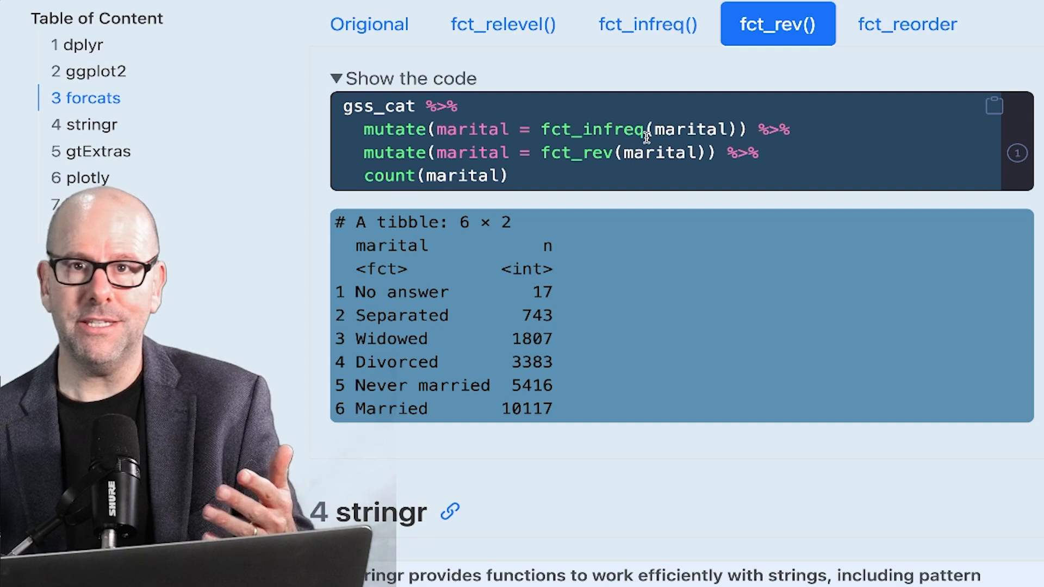
click(368, 24)
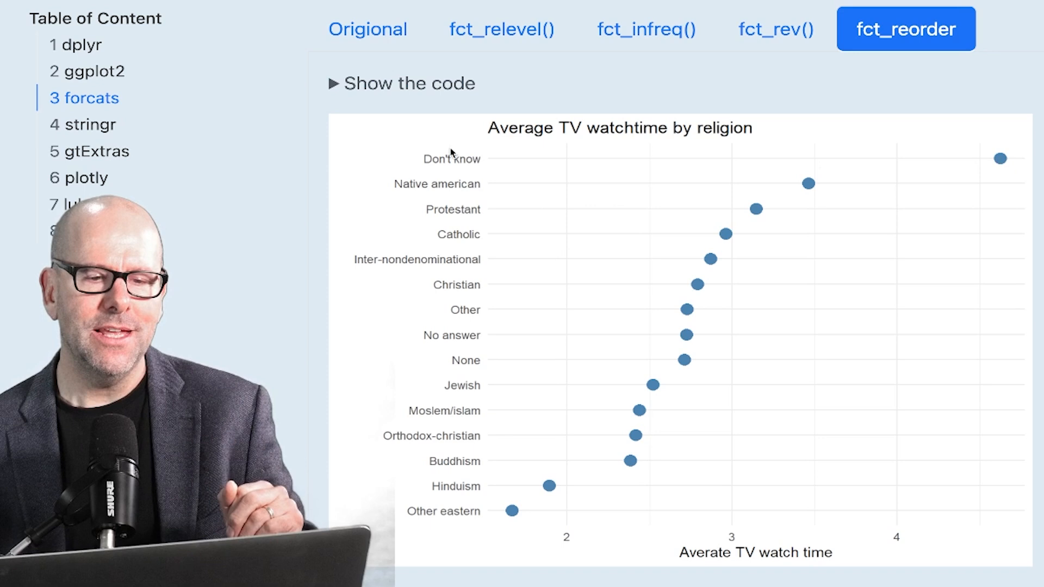
- Expand 'Show the code' above the religion TV-time dot plot on the fct_reorder tab
click(402, 84)
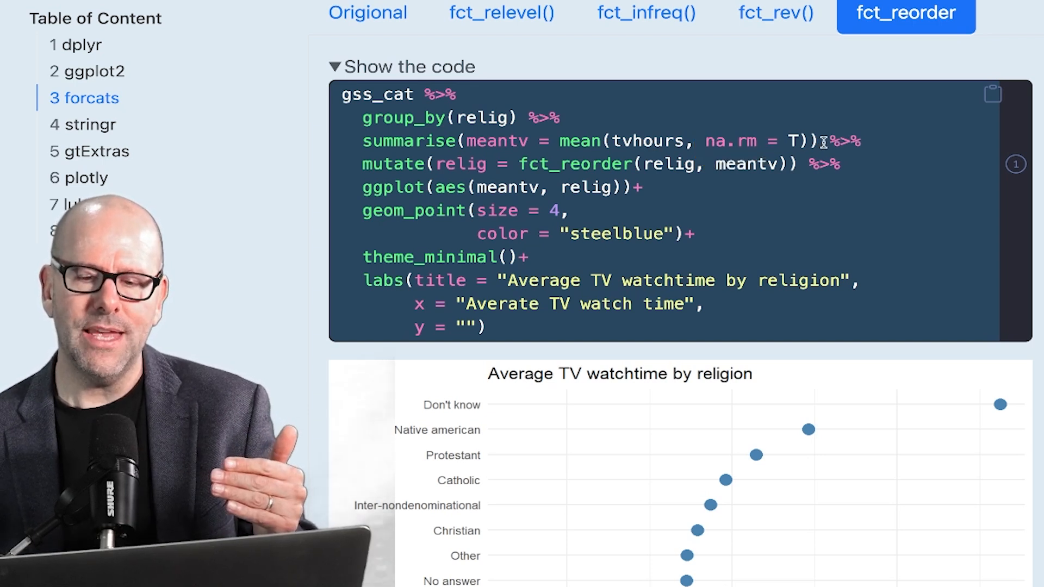
mouse_move(423, 156)
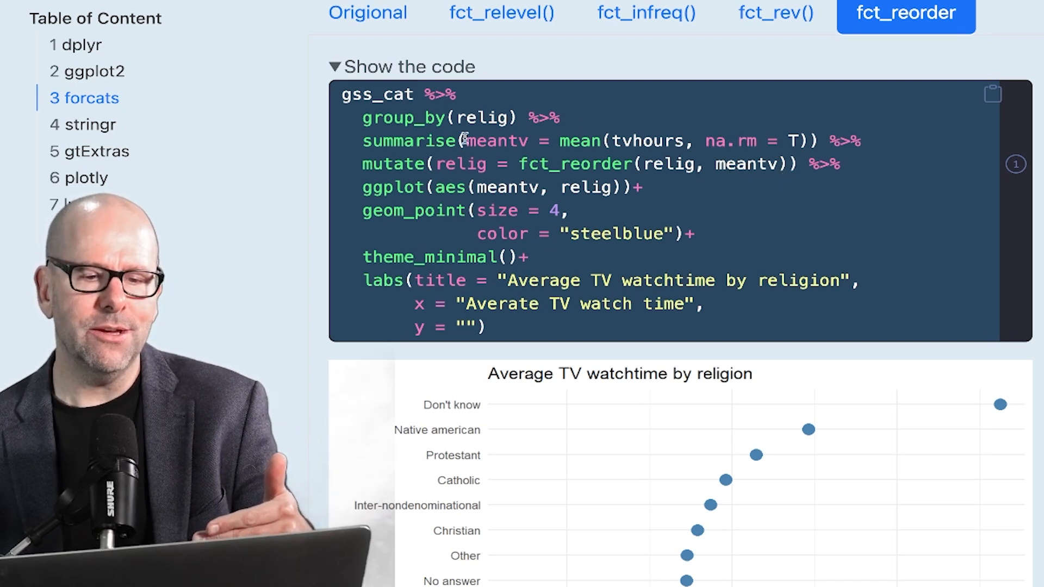
- Highlight the meantv variable in the summarise line of the fct_reorder code
double_click(496, 140)
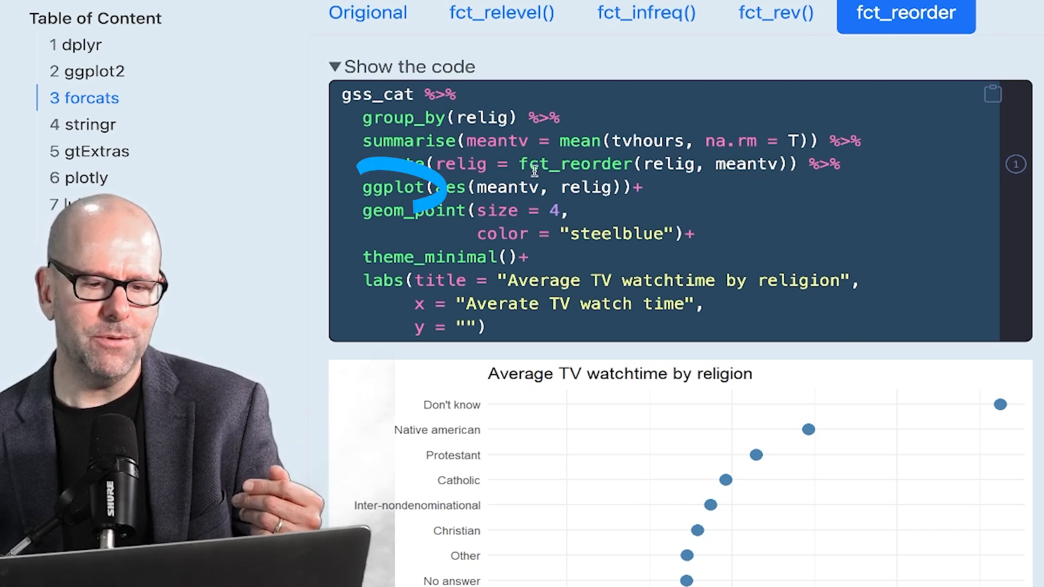
- Review the religion plot and copy the fct_reorder code block to the clipboard
scroll(down, 3)
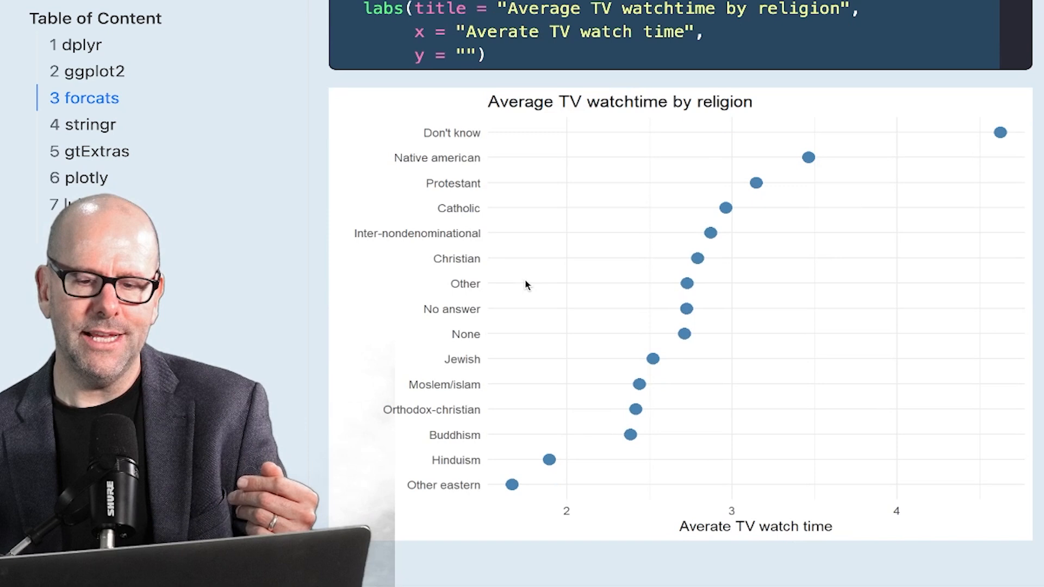
click(405, 19)
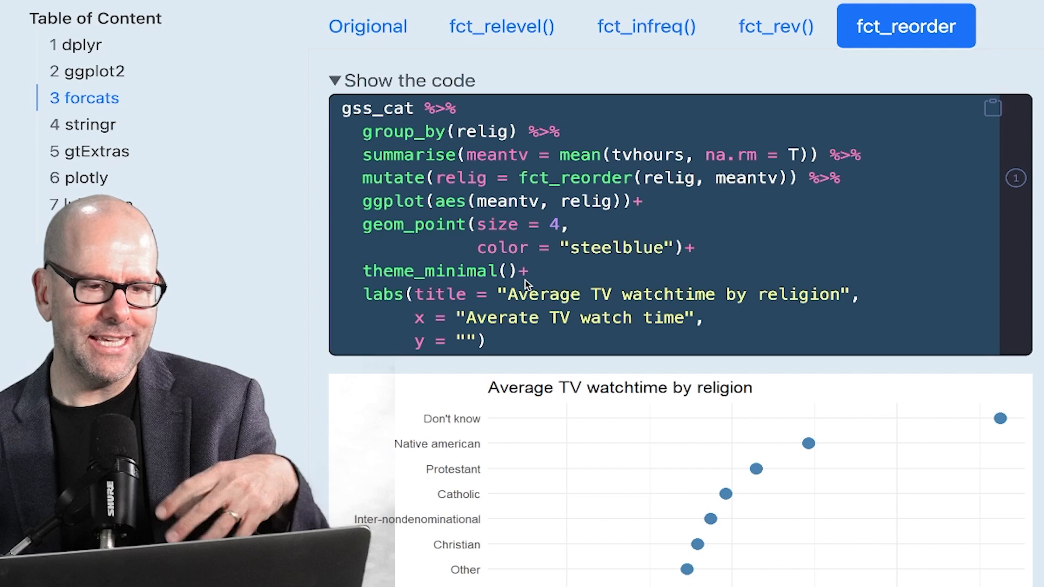
mouse_move(969, 224)
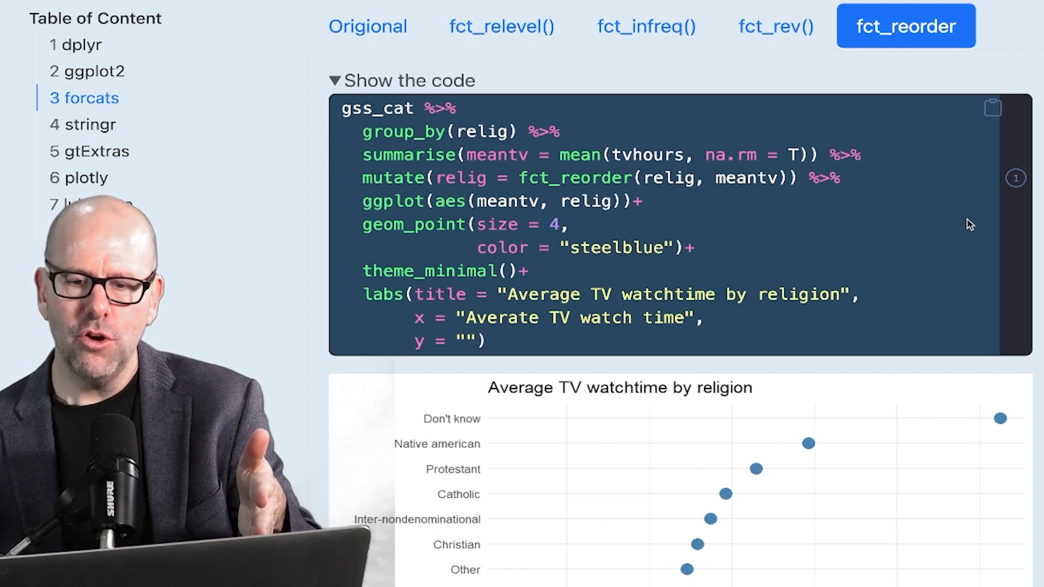
click(992, 107)
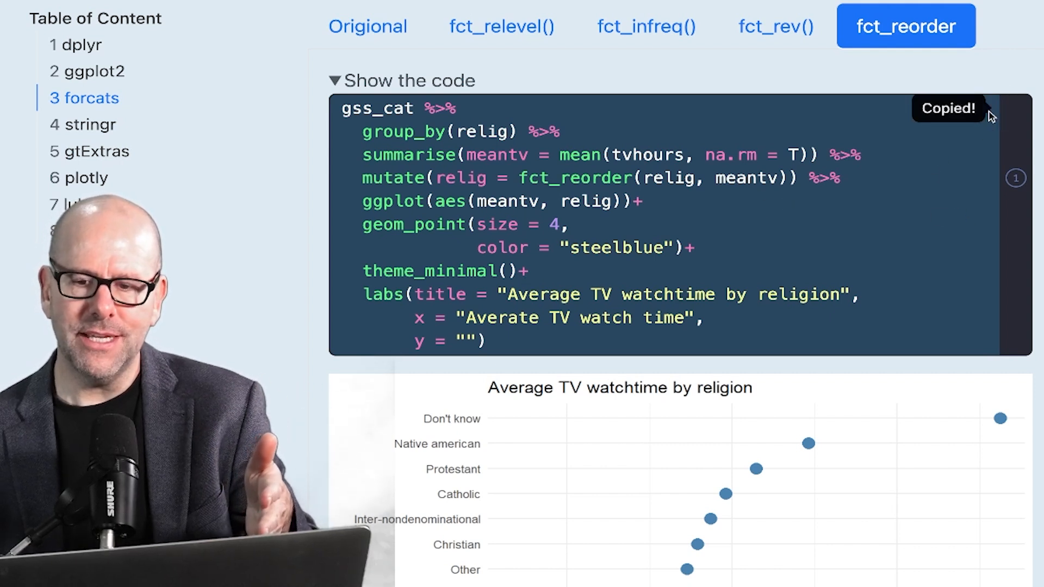